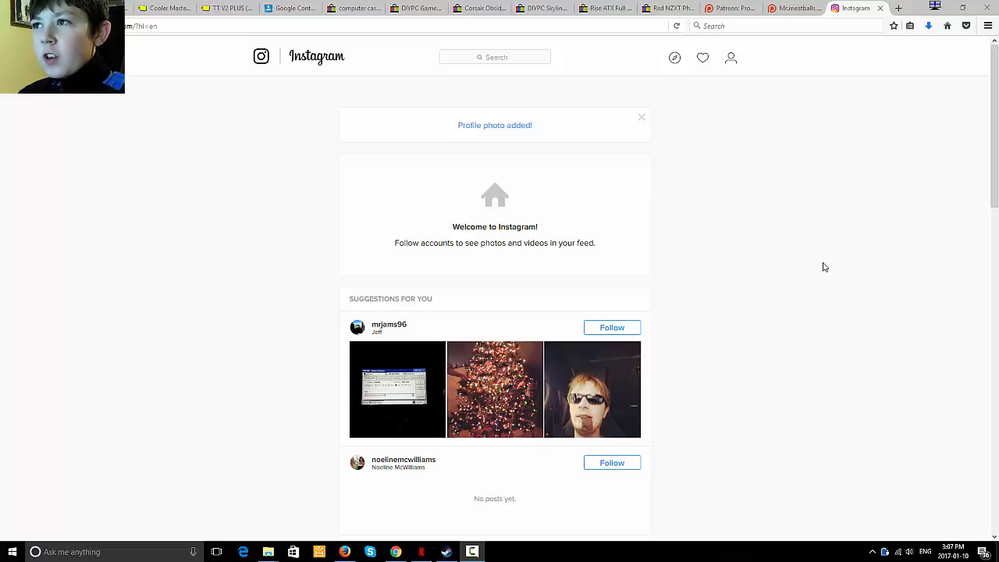
mouse_move(813, 306)
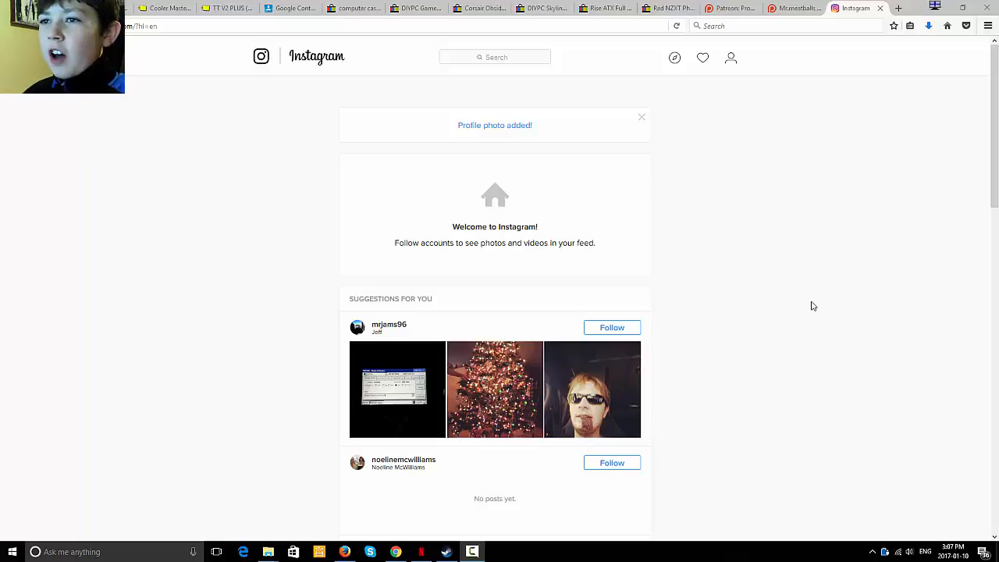
- Open the new Instagram account's profile showing the meatball avatar and zero counts
click(642, 118)
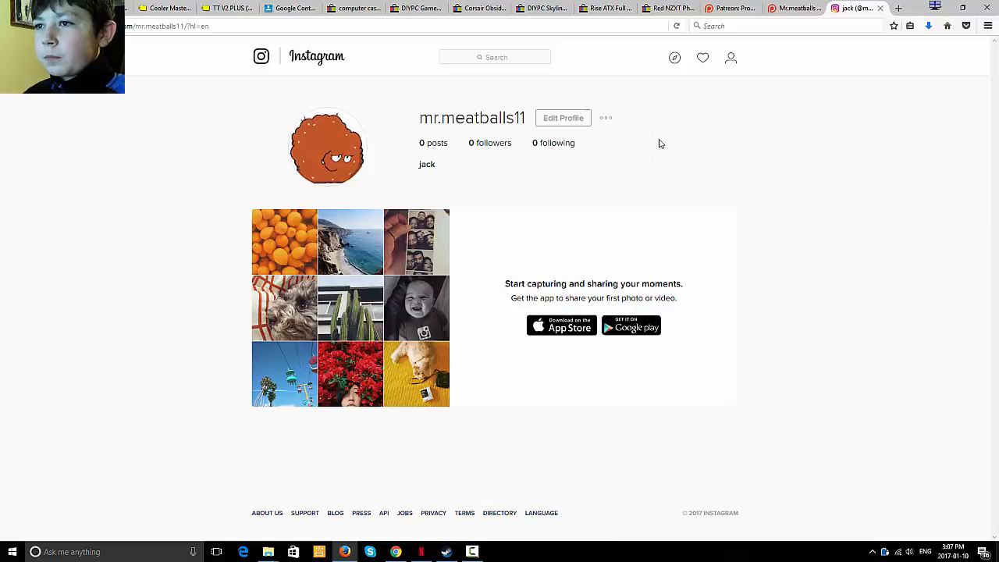
mouse_move(346, 241)
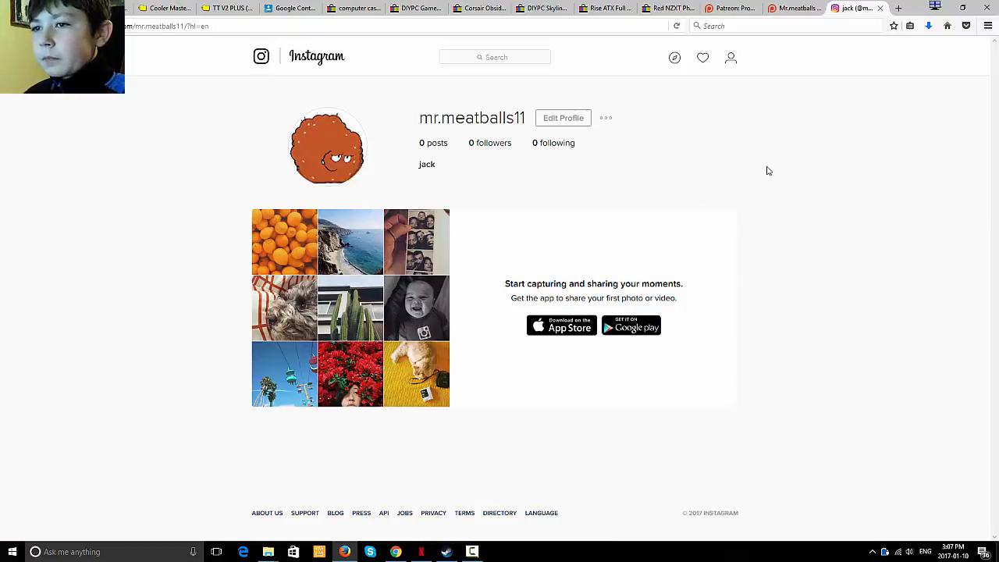
mouse_move(724, 251)
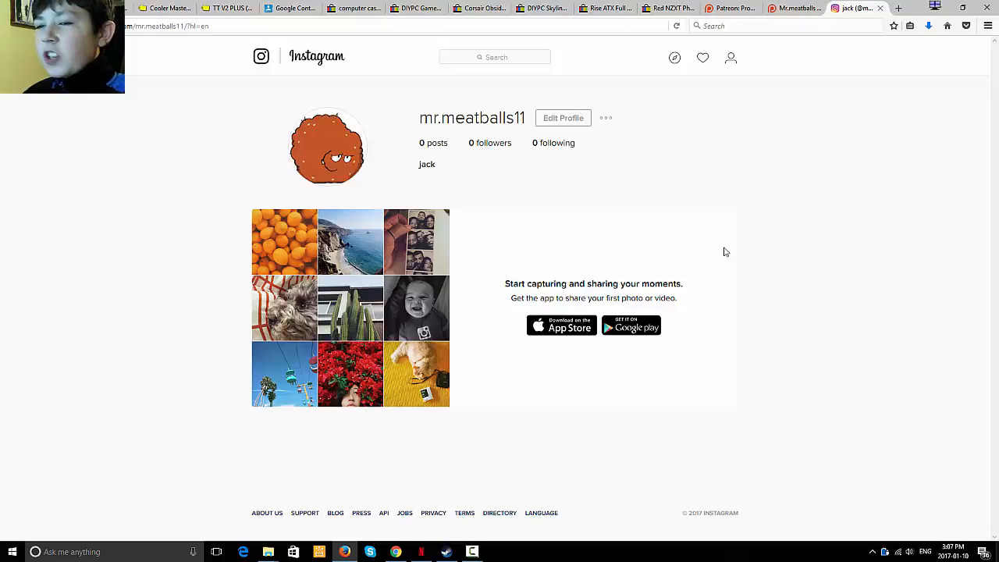
mouse_move(797, 248)
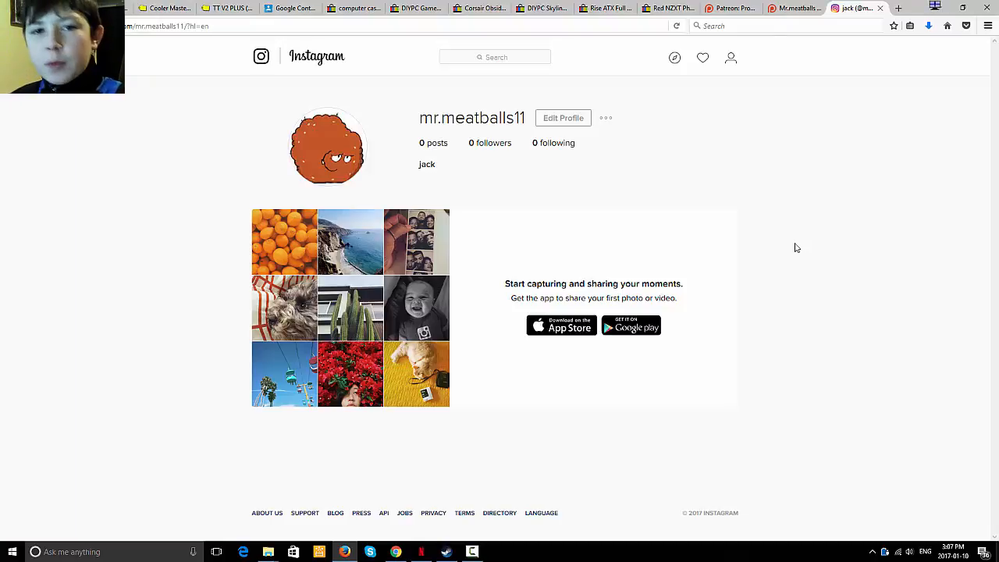
- Switch to the Mr.meatballs Patreon creator page tab
click(728, 8)
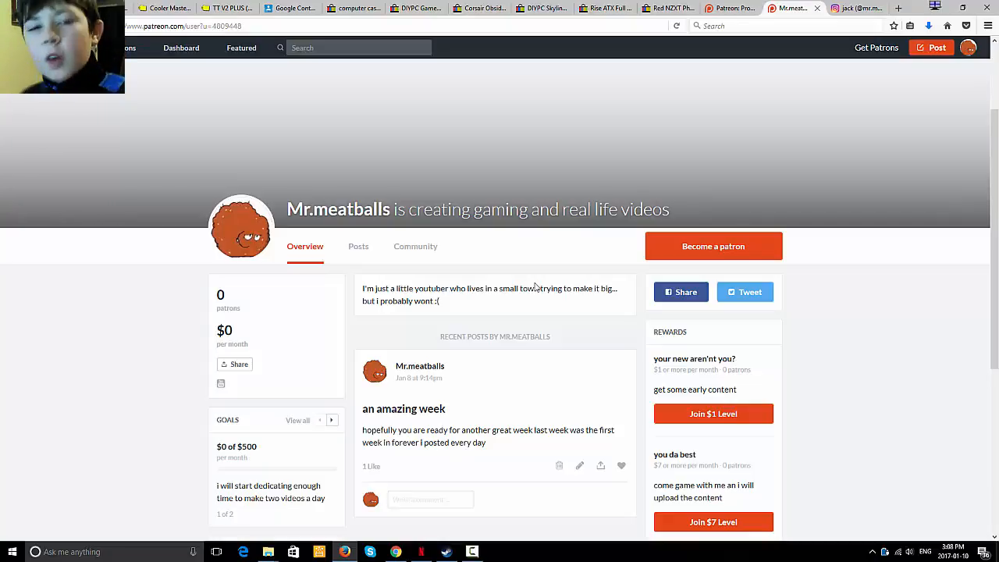
mouse_move(533, 283)
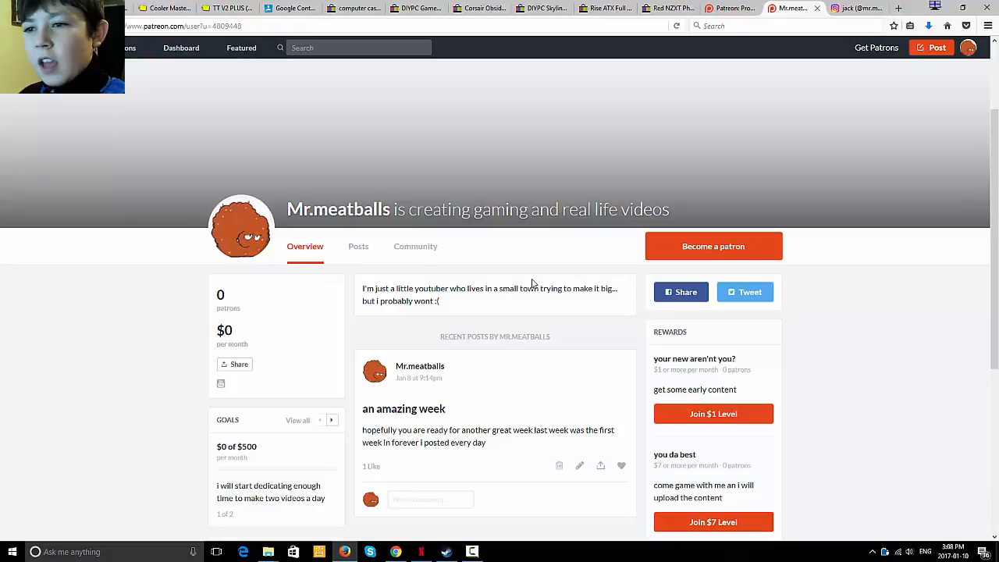
mouse_move(450, 324)
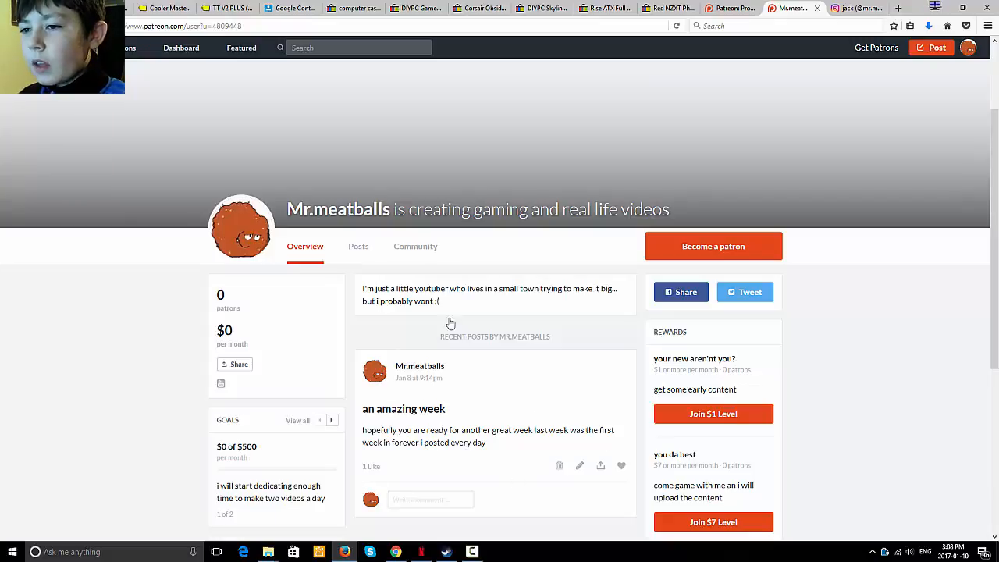
mouse_move(420, 378)
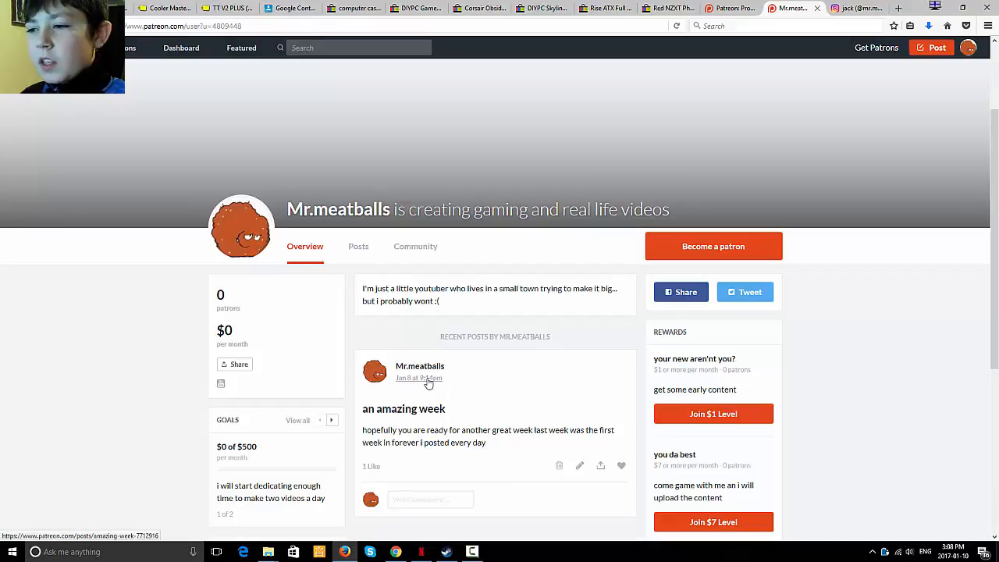
mouse_move(488, 406)
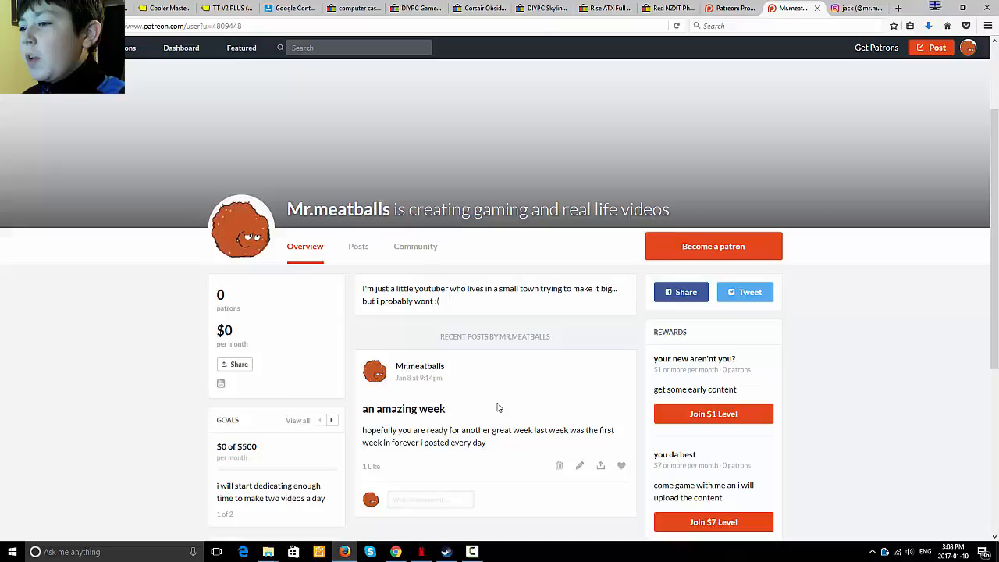
- Scroll down and advance the Goals box to goal 2: $1,000 for the ice-water video
scroll(down, 3)
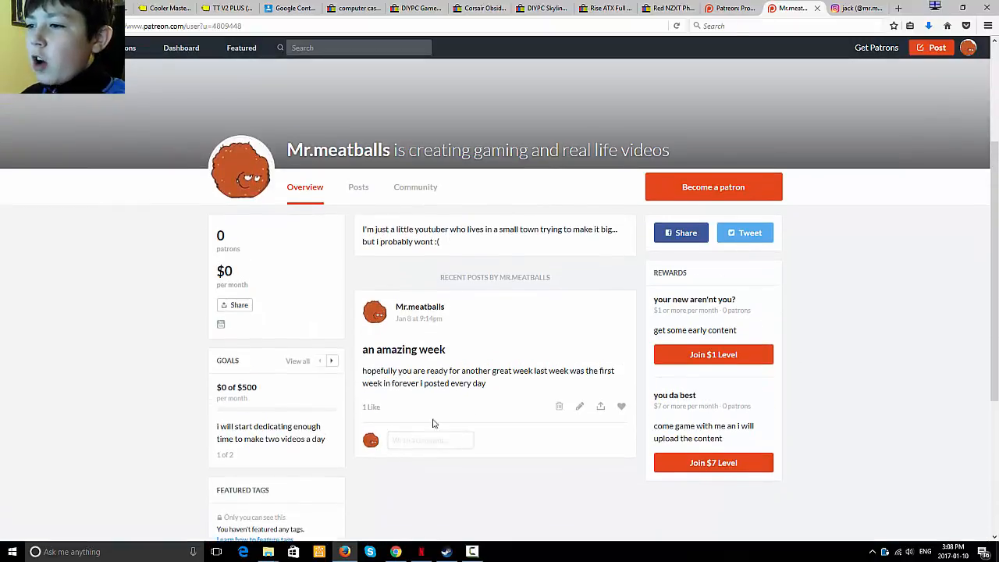
mouse_move(744, 326)
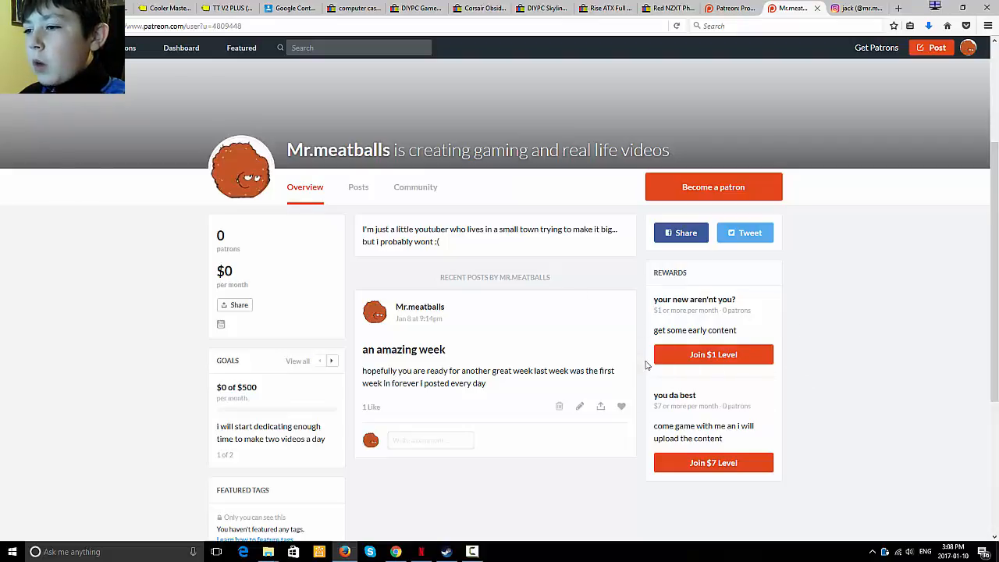
mouse_move(752, 406)
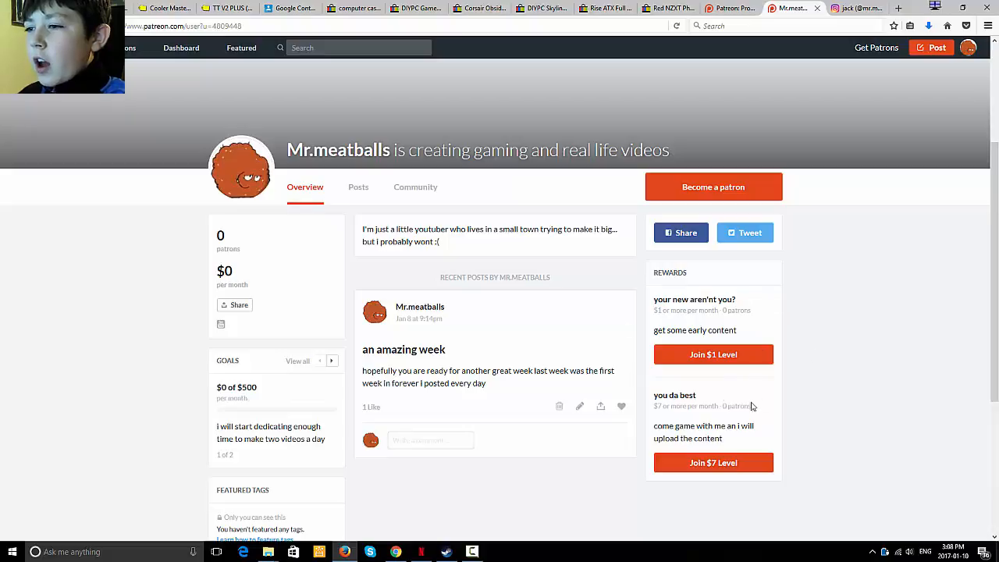
mouse_move(666, 381)
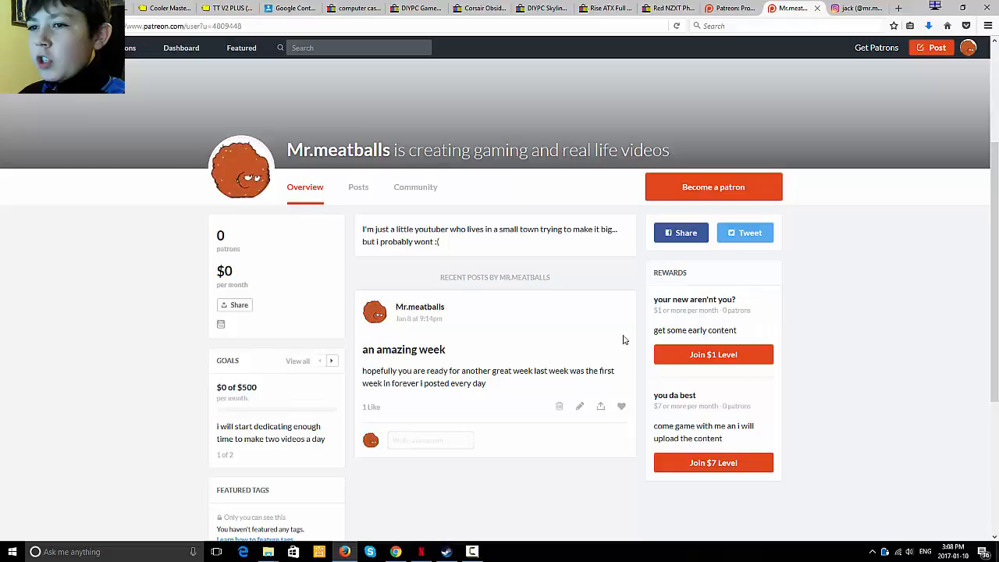
mouse_move(642, 474)
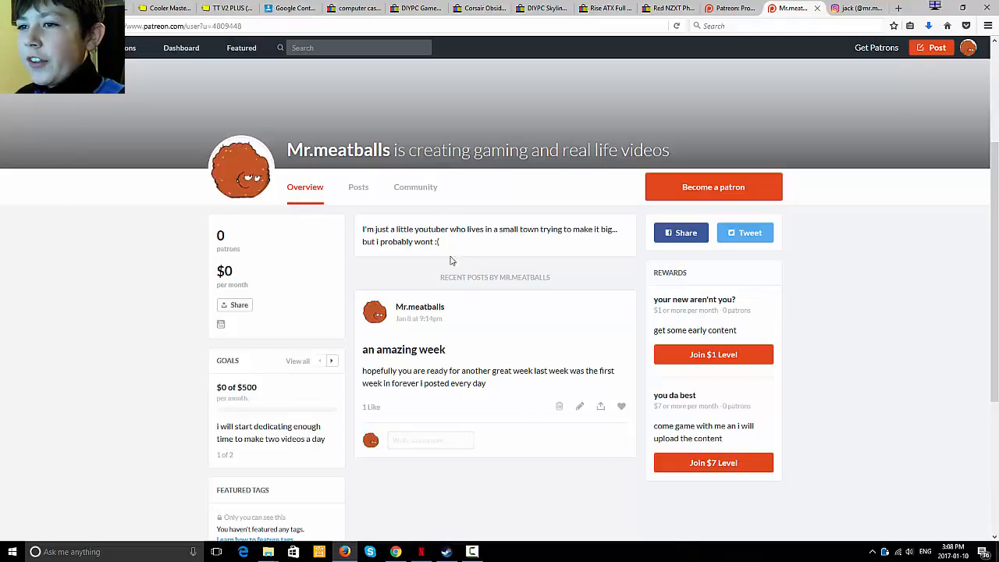
mouse_move(566, 476)
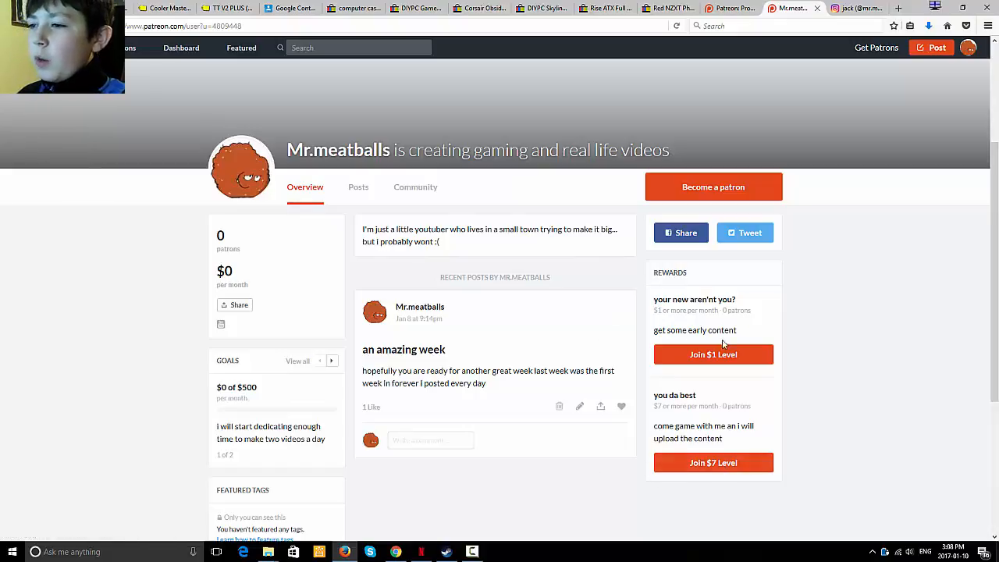
mouse_move(669, 468)
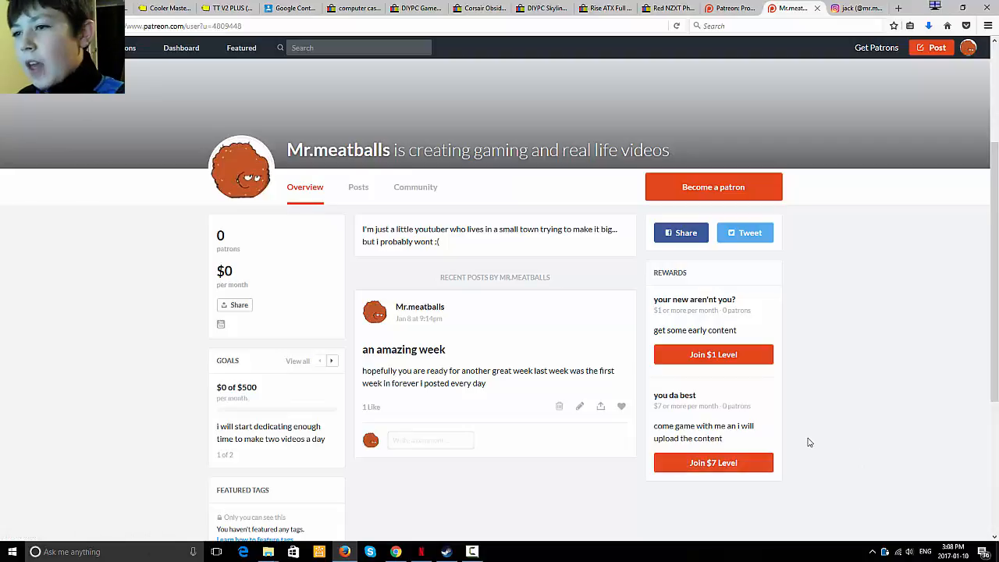
mouse_move(792, 437)
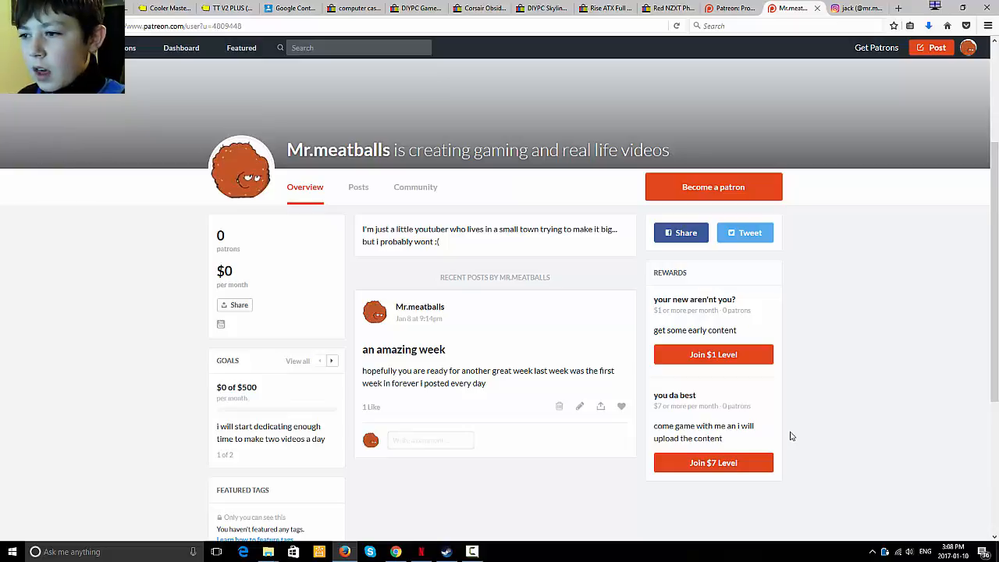
mouse_move(801, 405)
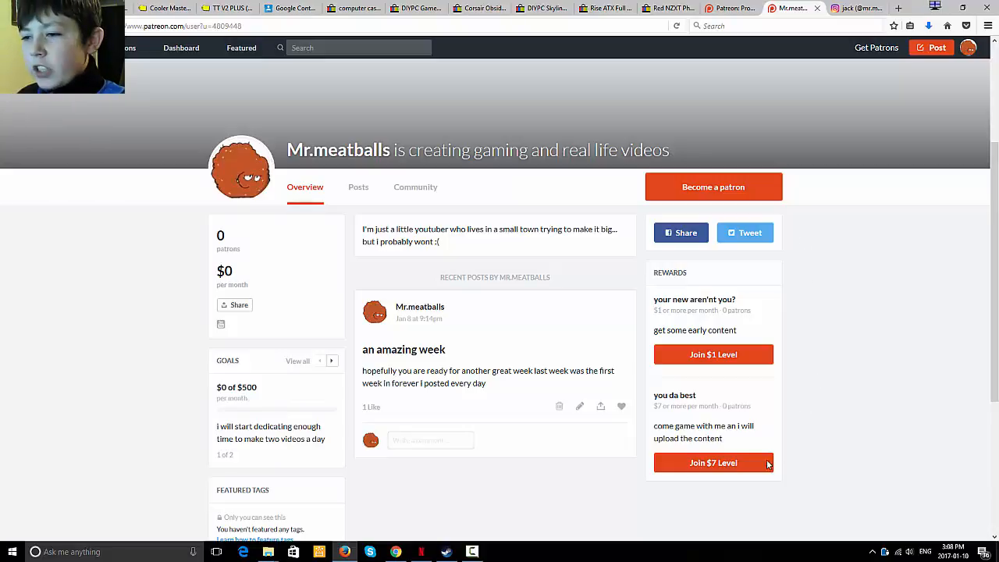
mouse_move(389, 330)
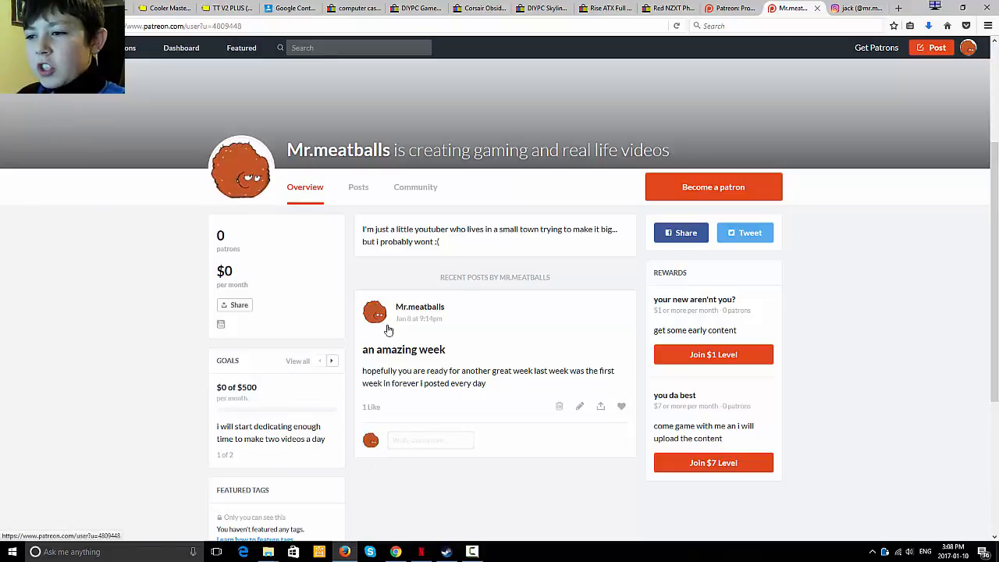
mouse_move(611, 127)
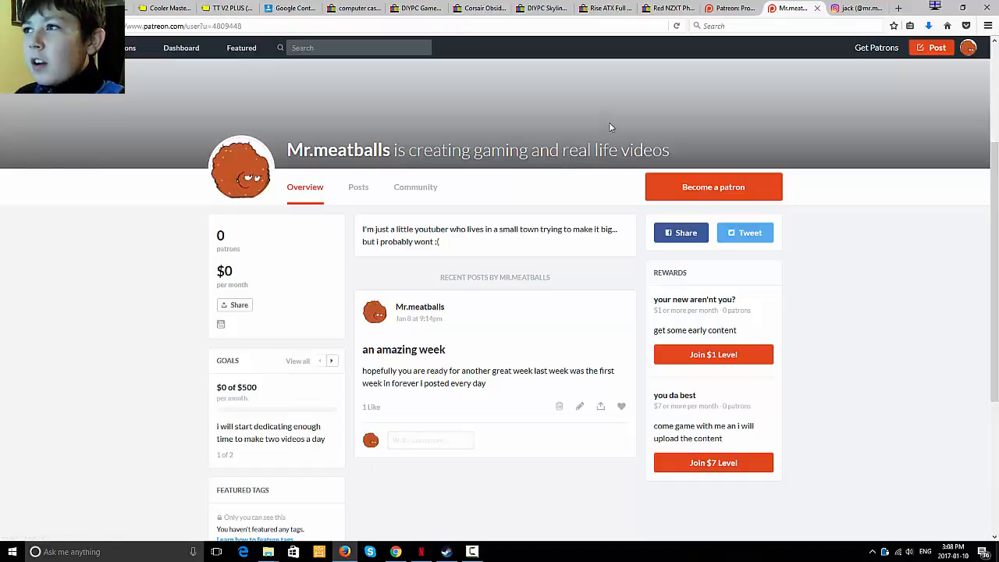
mouse_move(502, 328)
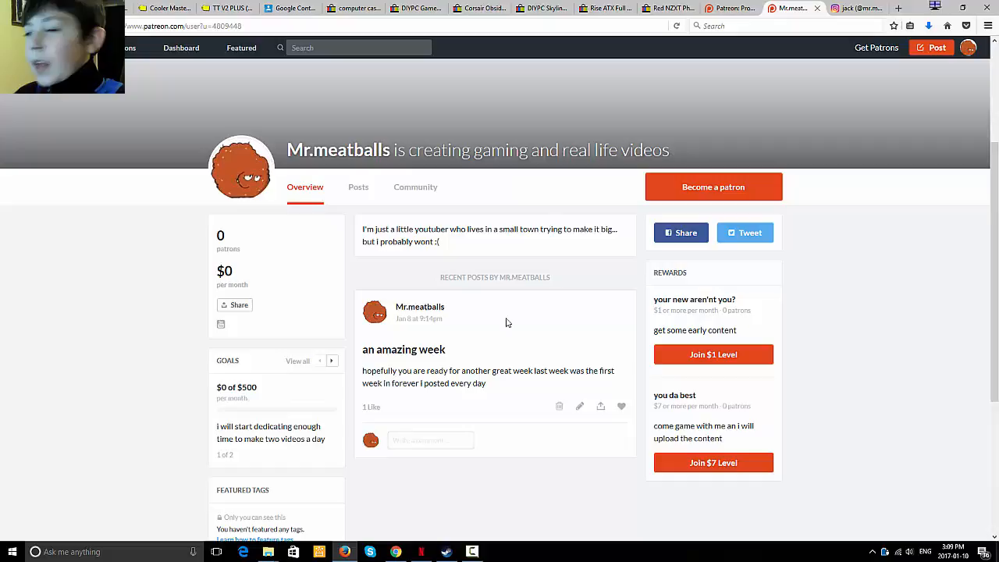
mouse_move(537, 244)
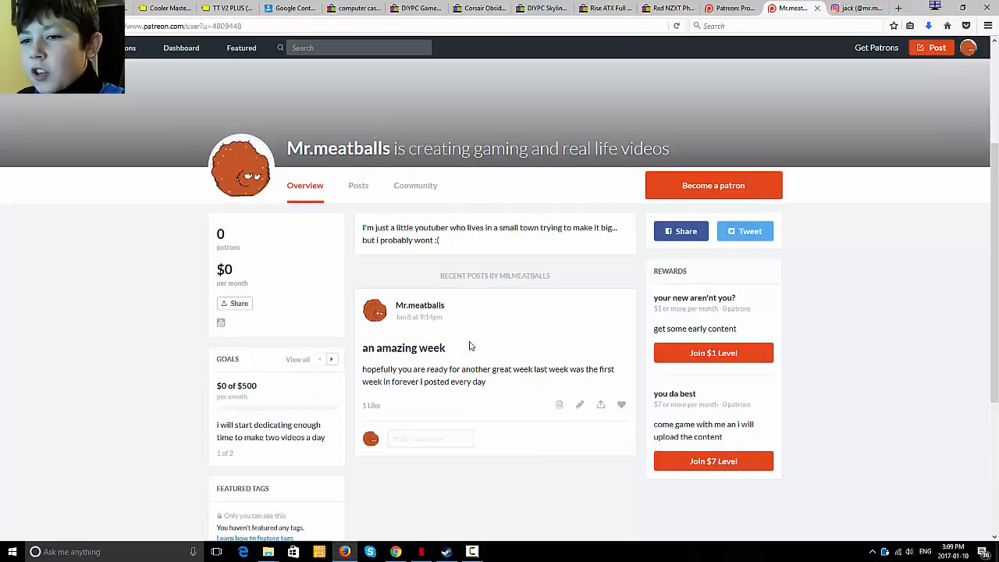
scroll(down, 3)
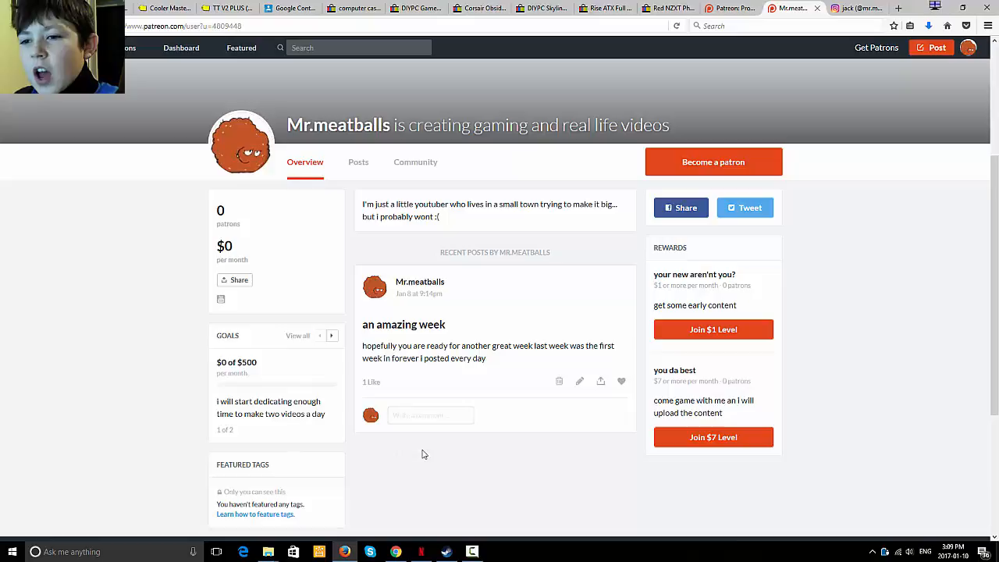
mouse_move(365, 445)
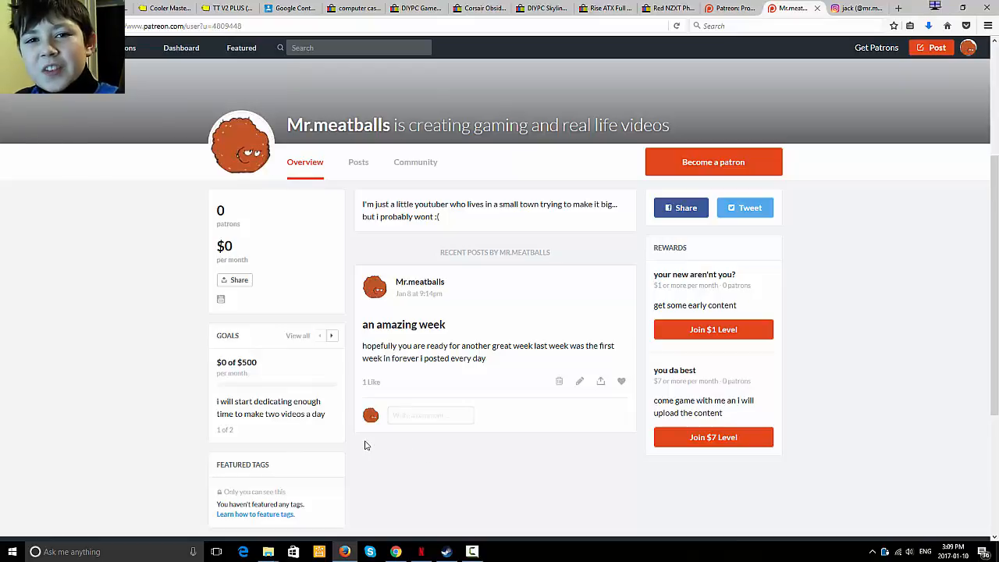
mouse_move(320, 356)
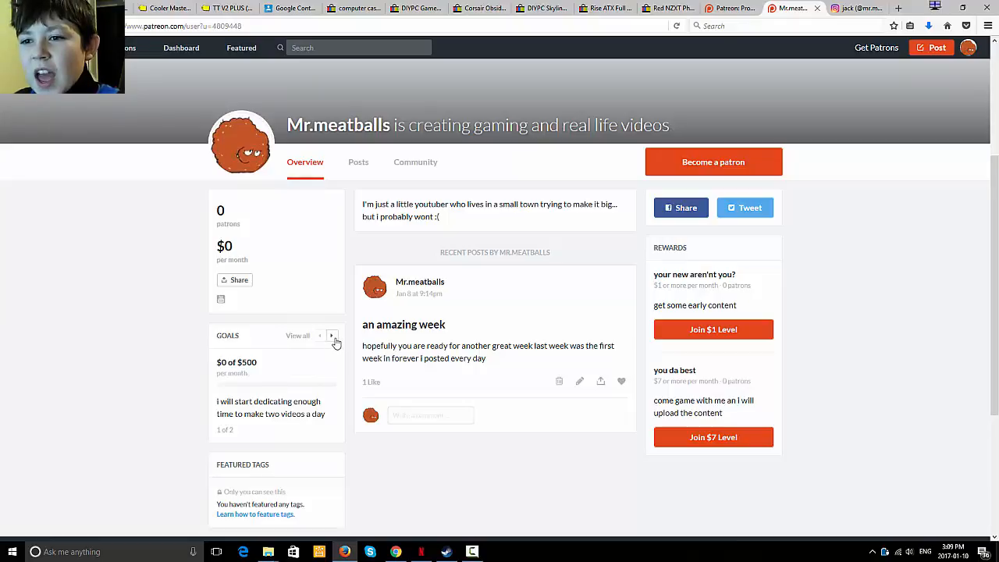
click(332, 336)
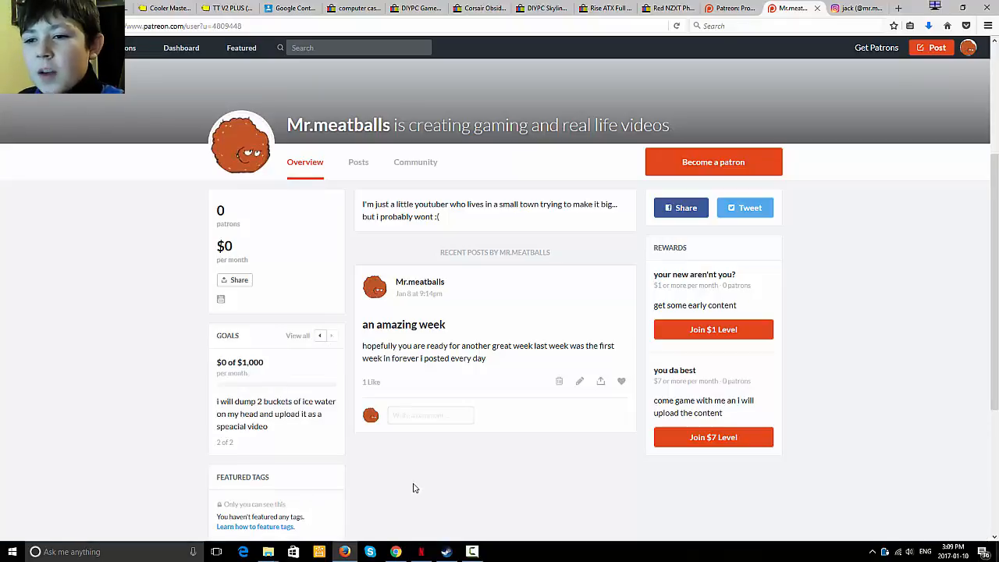
mouse_move(398, 476)
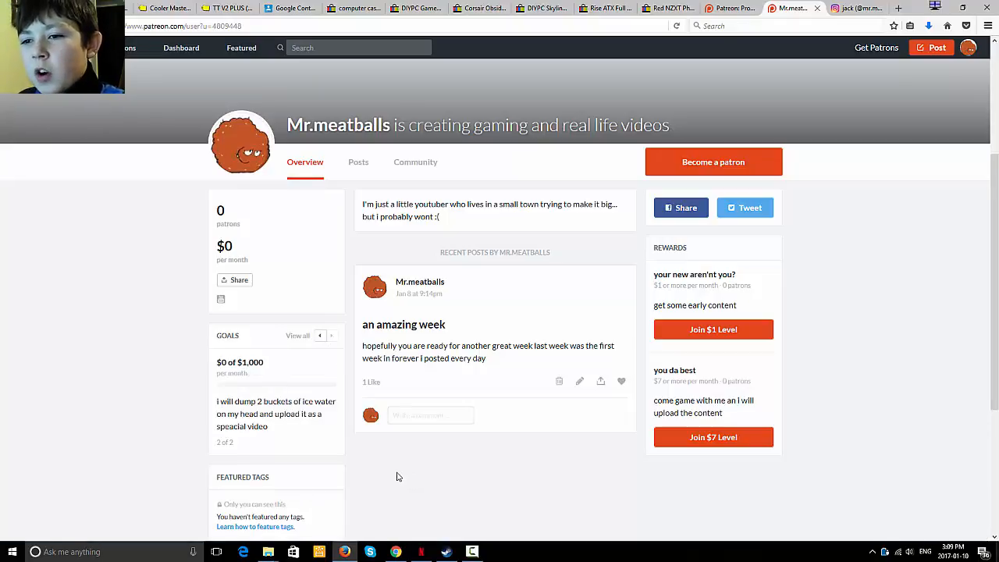
mouse_move(362, 474)
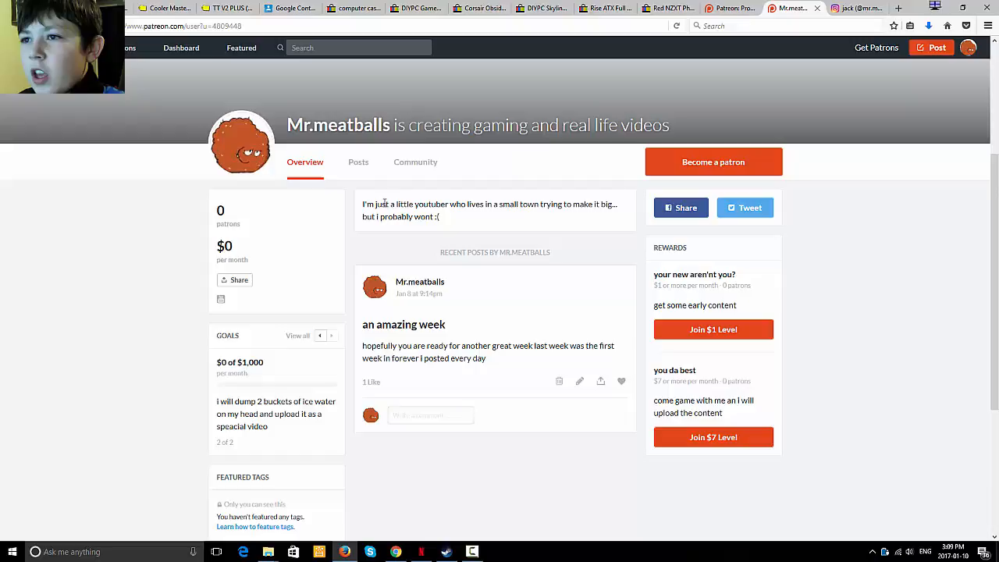
click(969, 47)
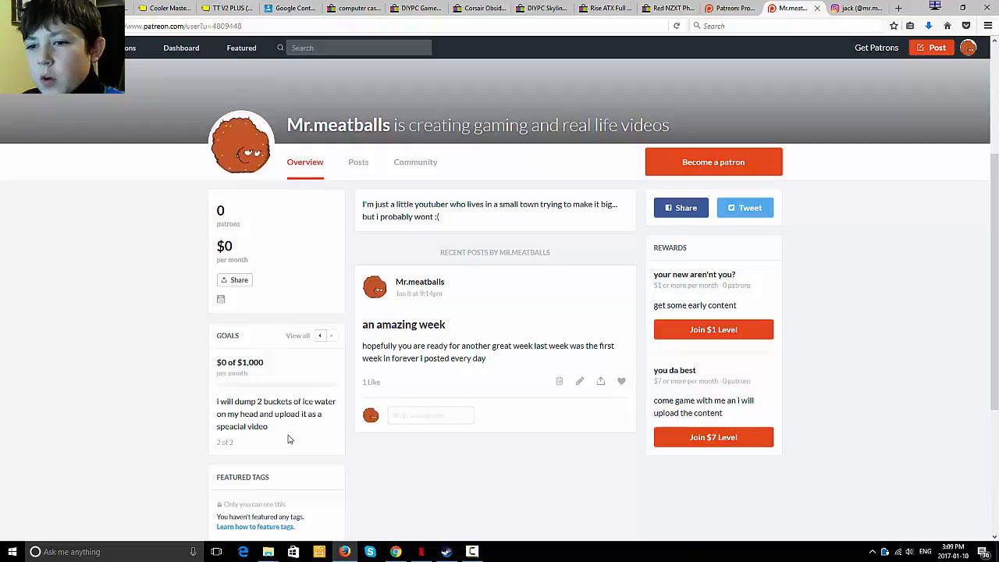
mouse_move(281, 439)
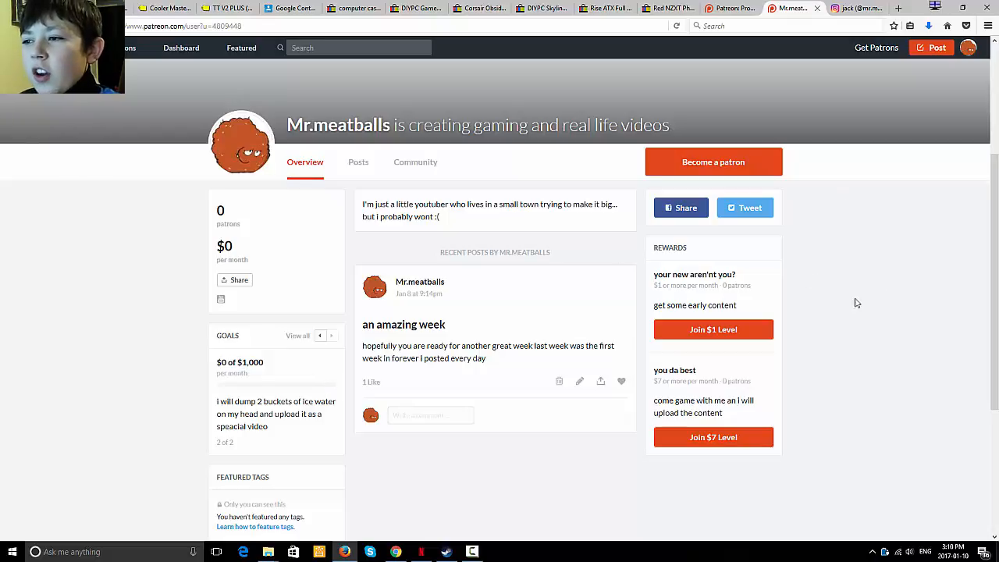
mouse_move(494, 404)
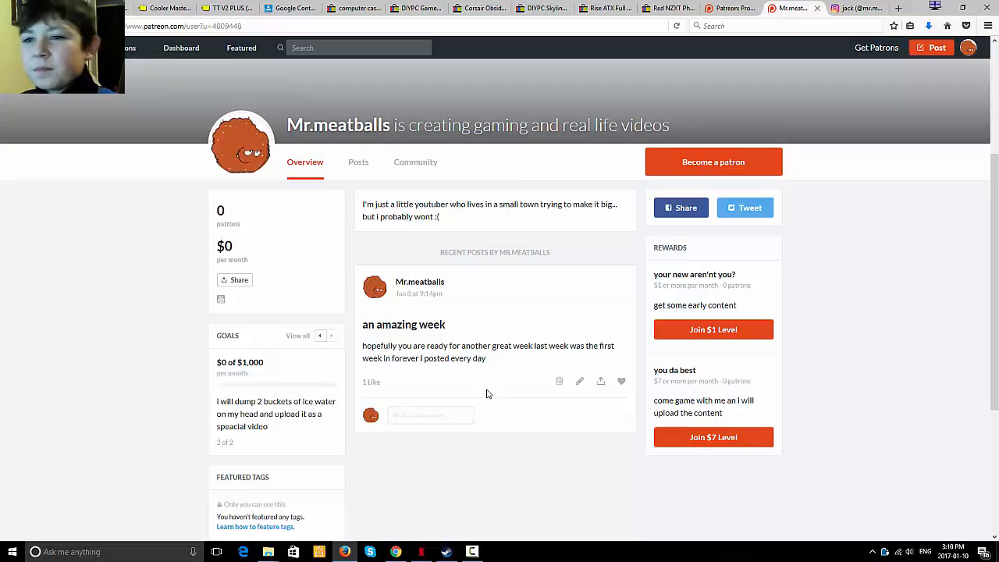
mouse_move(415, 161)
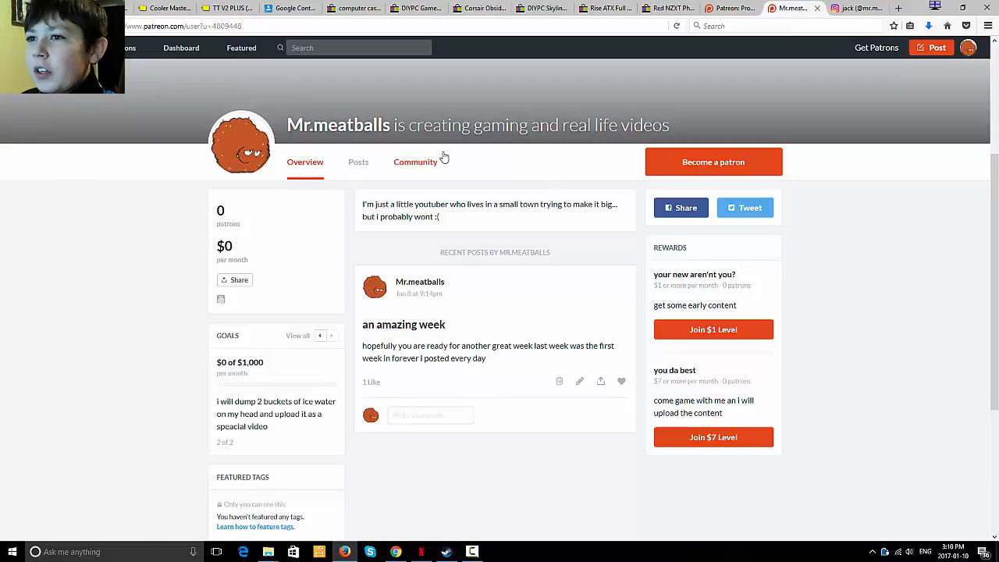
mouse_move(350, 160)
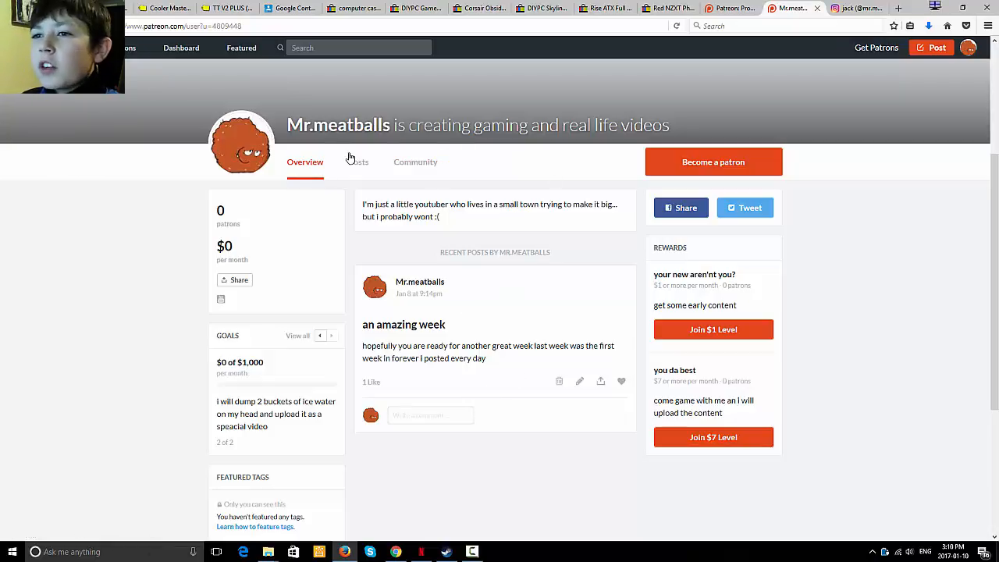
- Open the Posts tab listing the public post 'an amazing week' and its filters
click(358, 162)
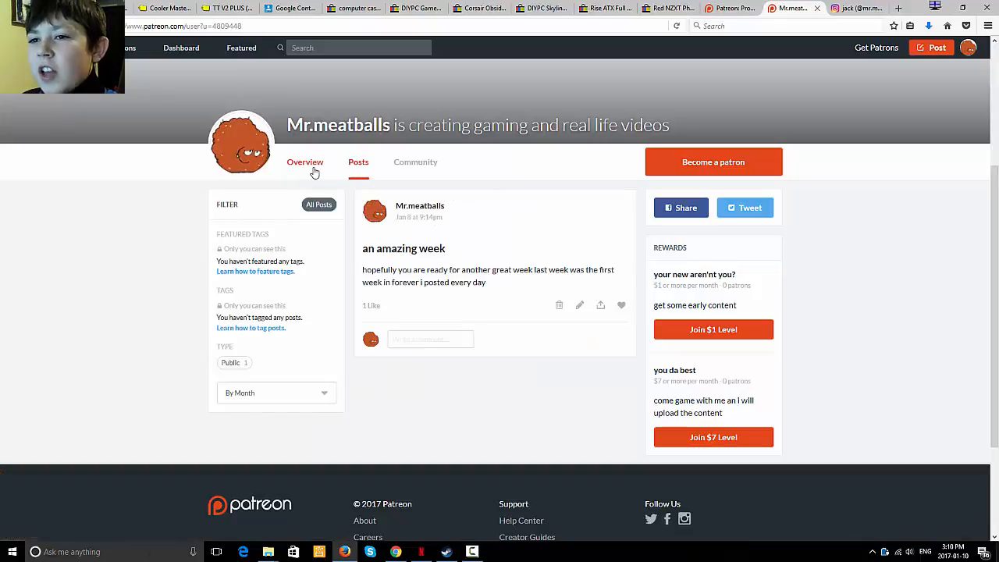
click(359, 162)
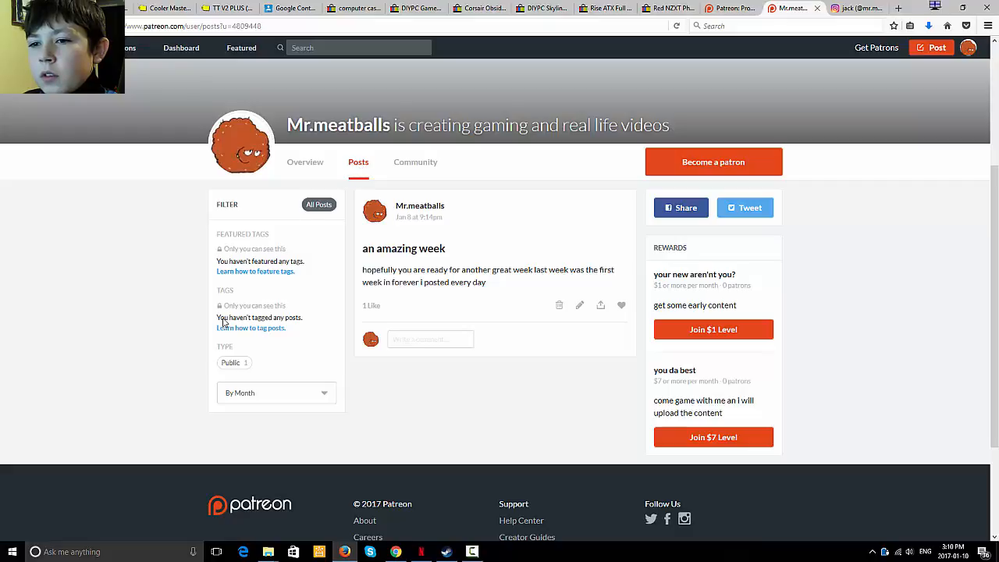
click(231, 362)
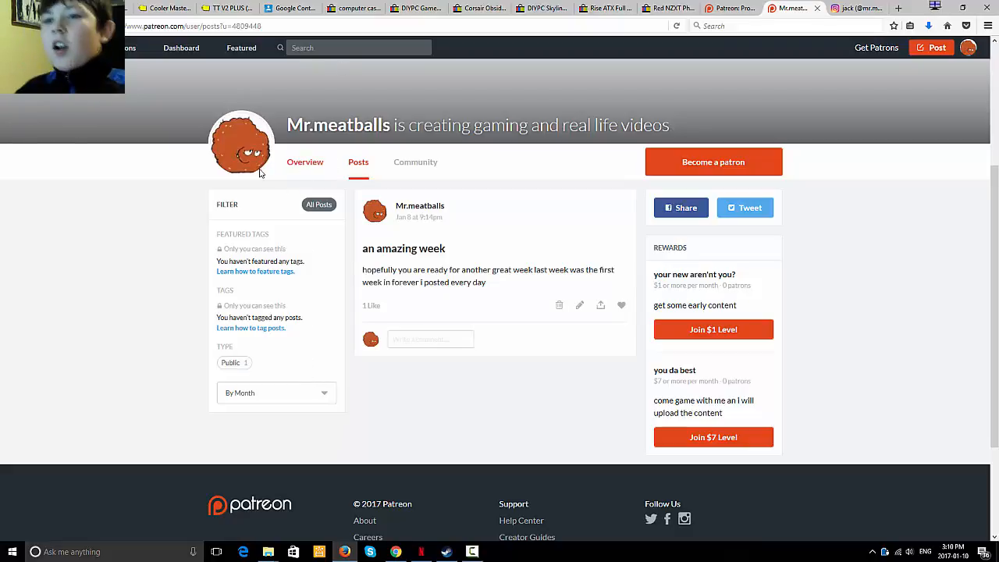
- Return to the Overview tab with 0 patrons, the goals panel and reward tiers
click(305, 161)
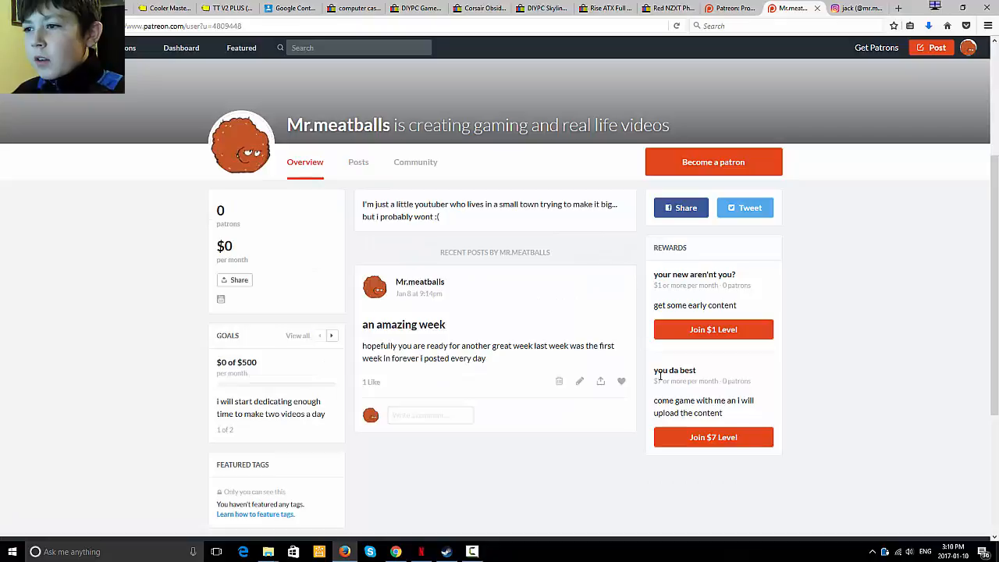
mouse_move(781, 344)
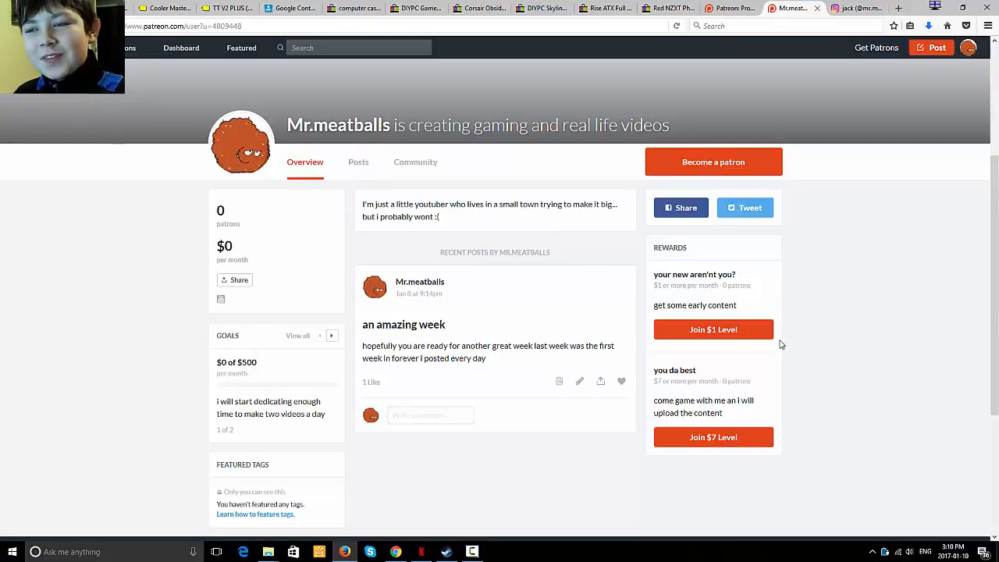
mouse_move(794, 225)
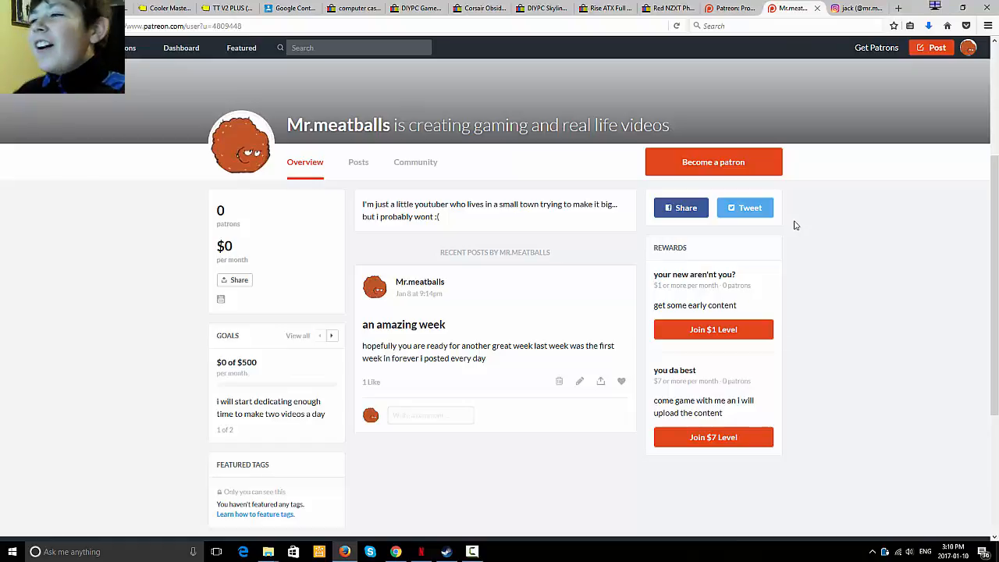
mouse_move(809, 173)
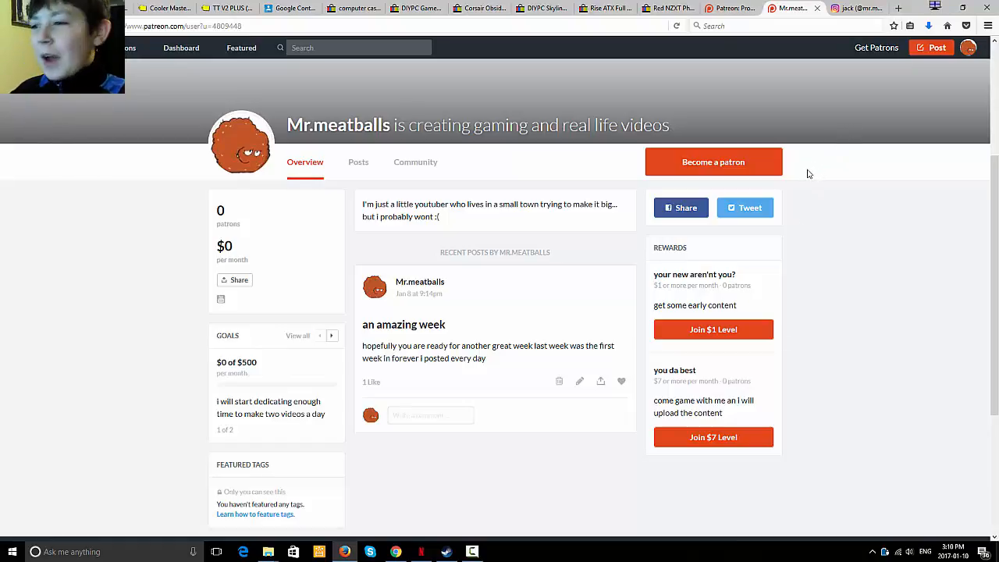
mouse_move(412, 456)
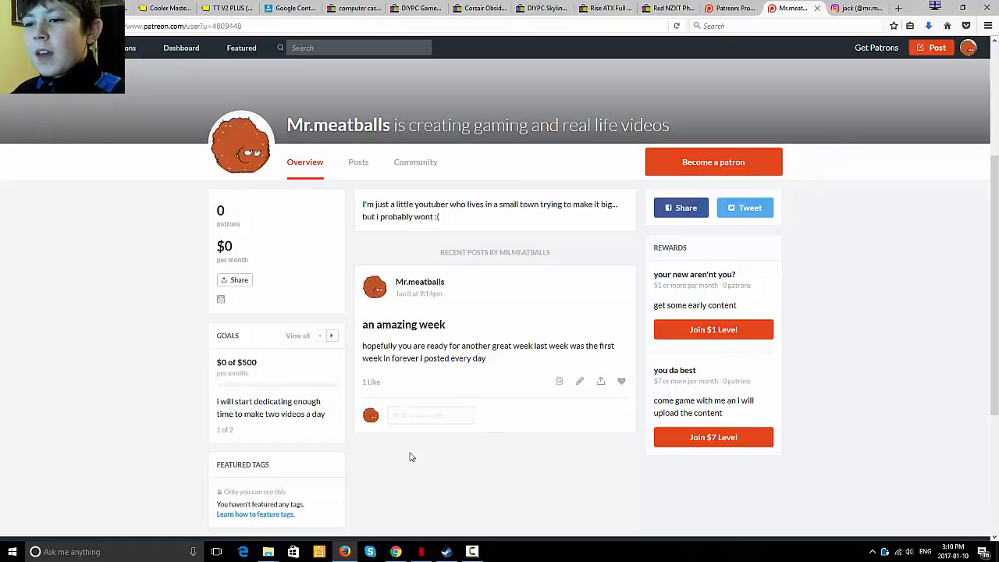
click(431, 415)
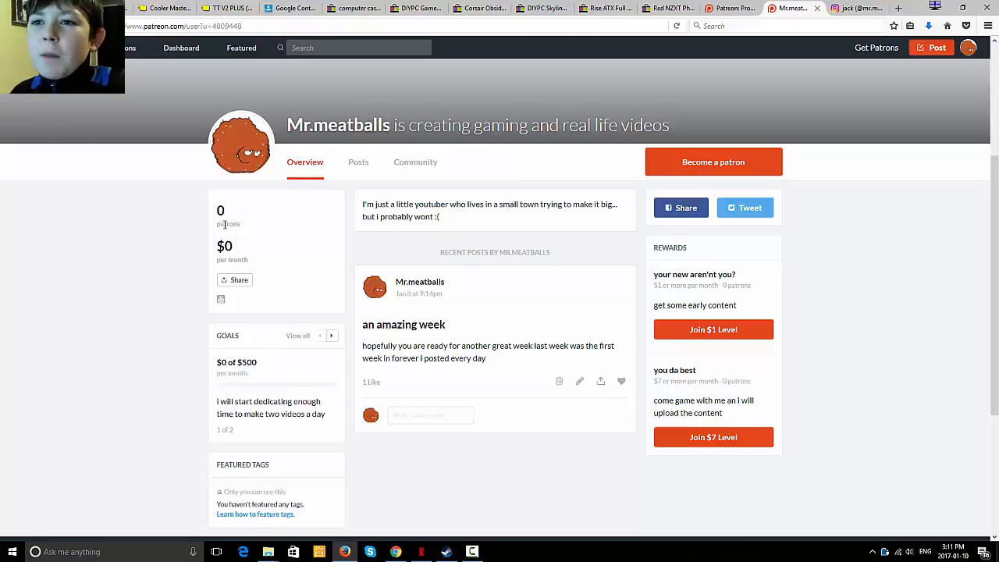
mouse_move(527, 299)
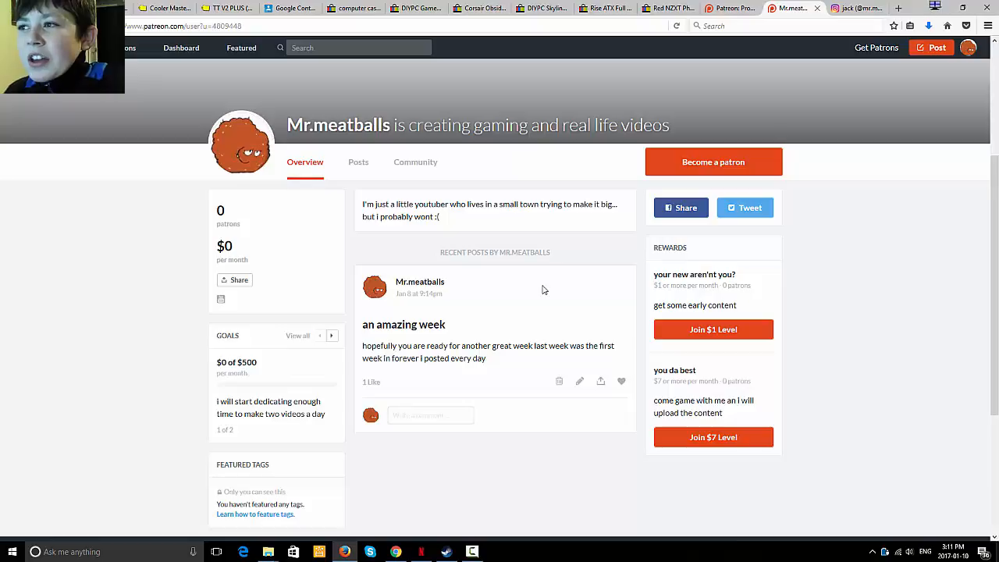
mouse_move(551, 287)
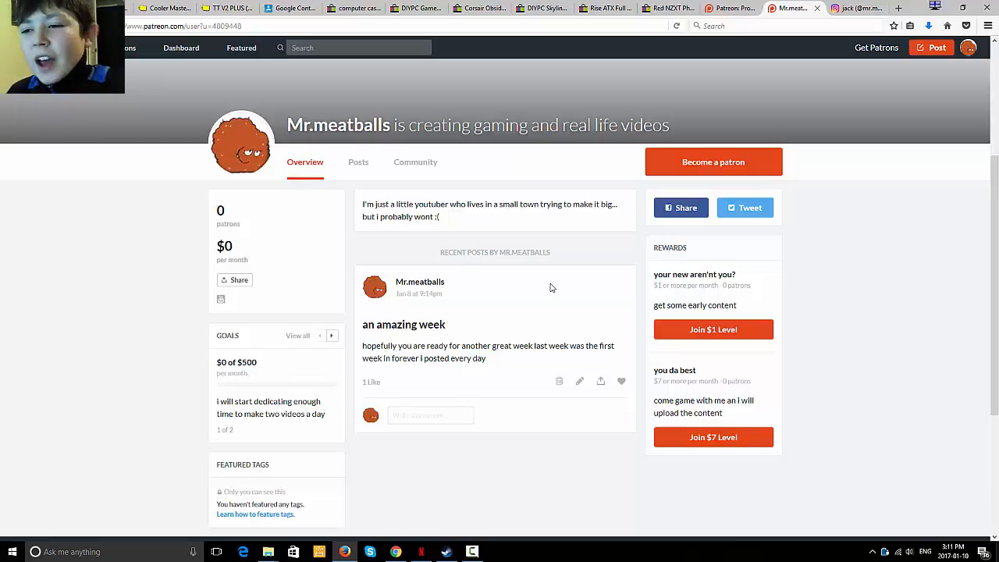
mouse_move(548, 288)
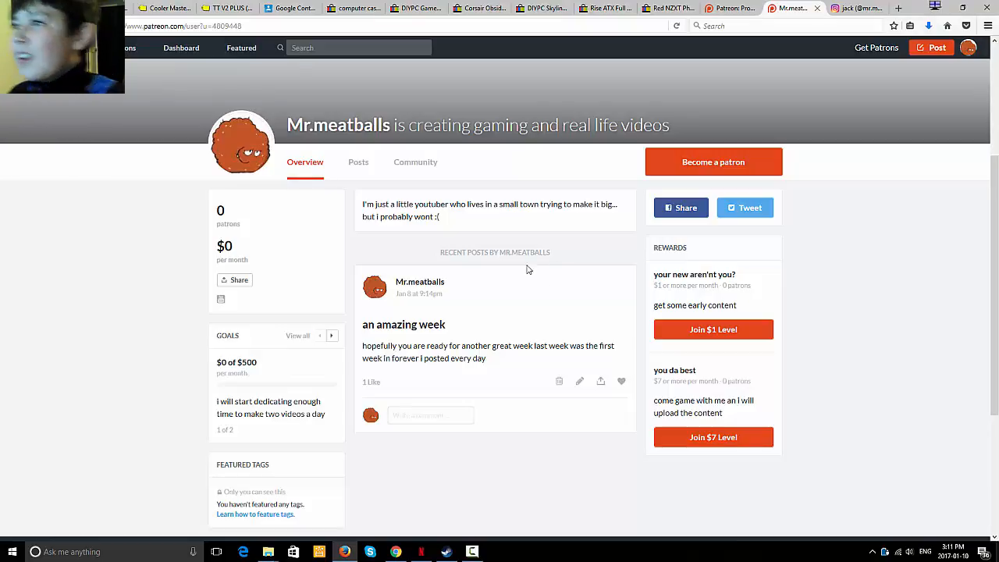
mouse_move(579, 196)
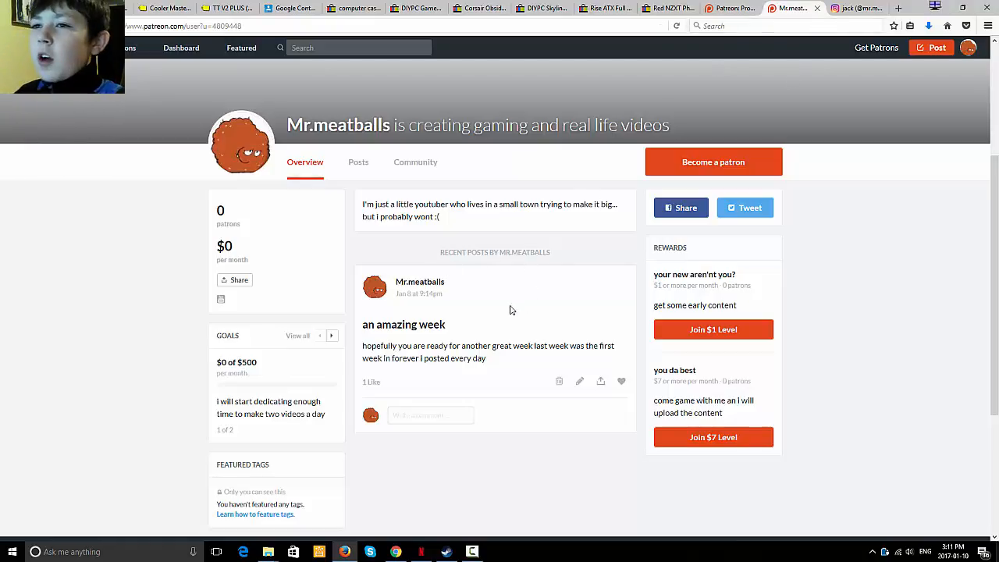
mouse_move(522, 297)
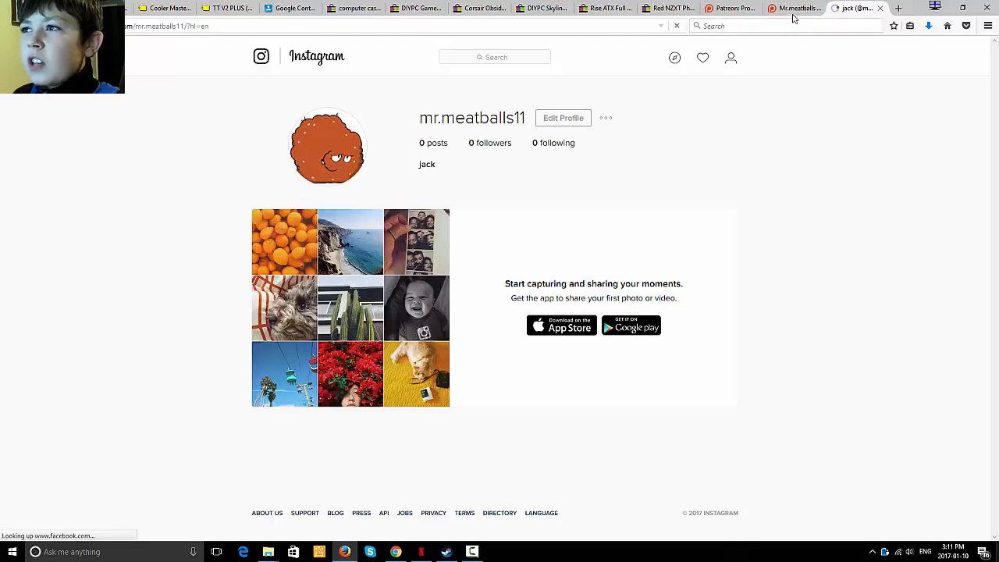
- Bring the Patreon creator overview, still at 0 patrons, back to the front
click(793, 8)
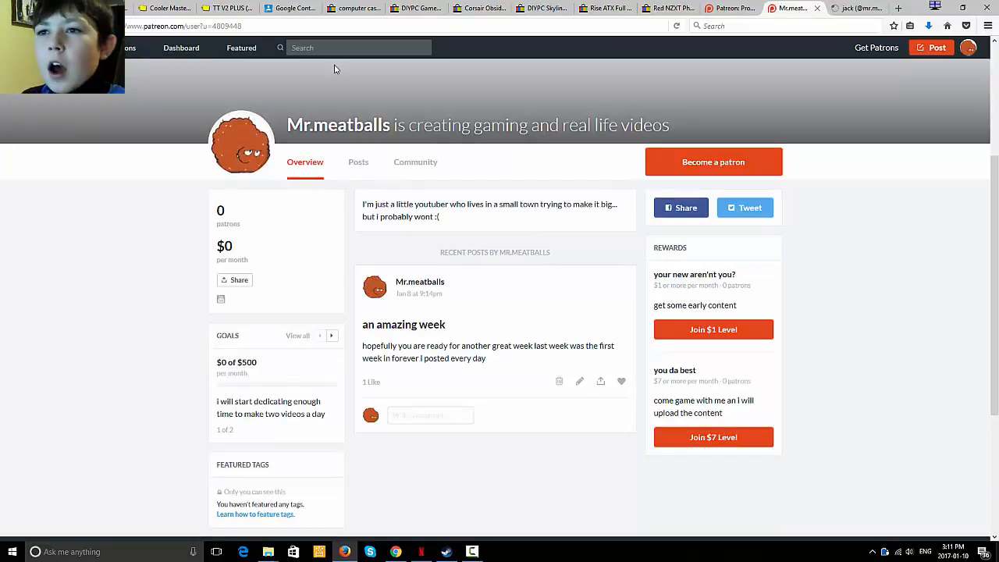
mouse_move(514, 342)
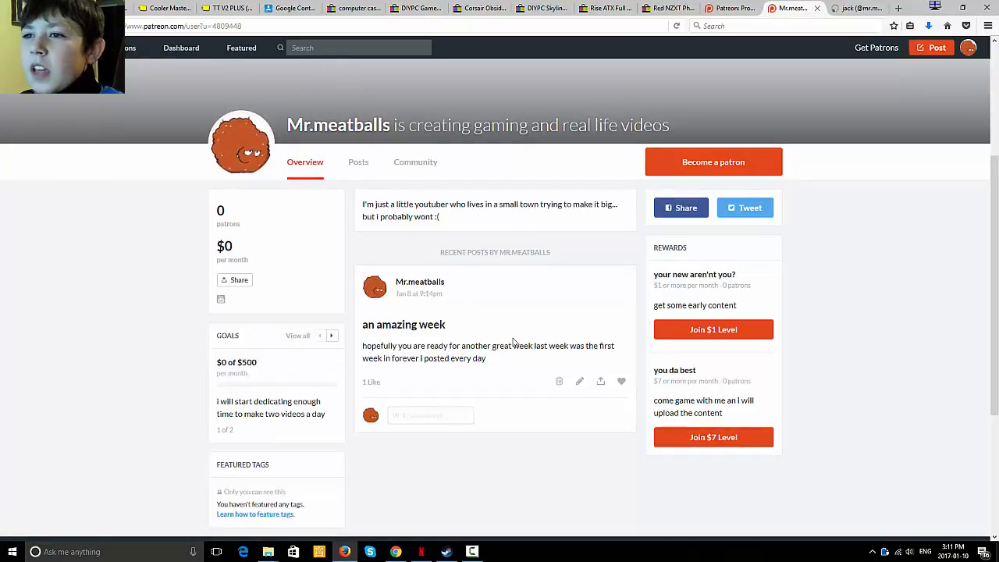